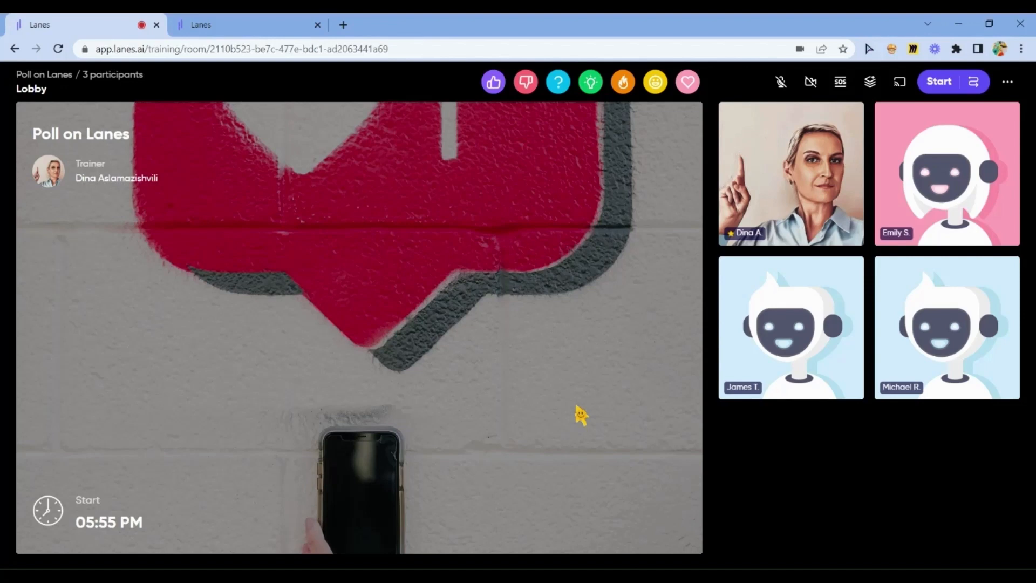
{"action": "mouse_move", "coordinate": [760, 501]}
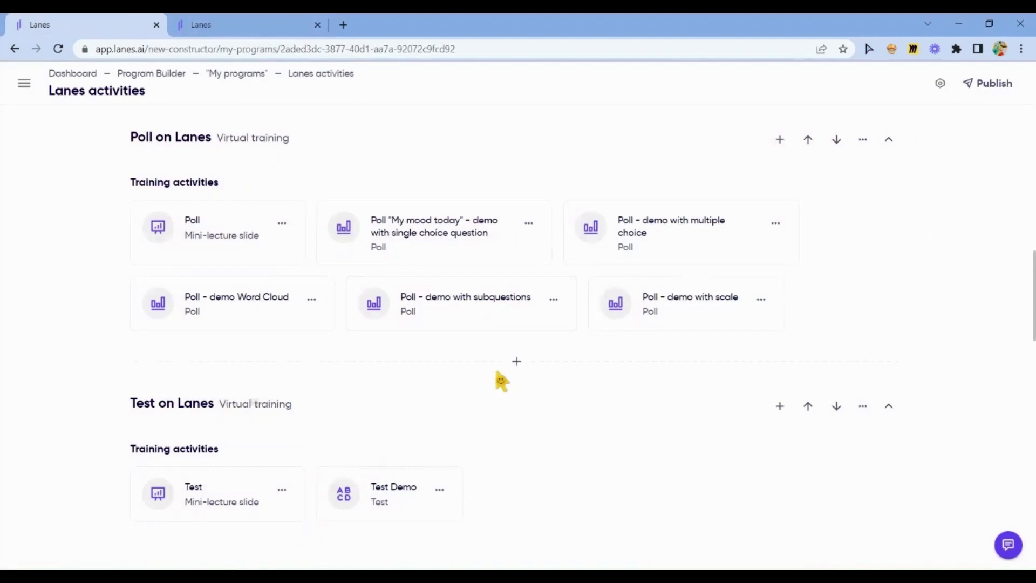
{"action": "mouse_move", "coordinate": [257, 100]}
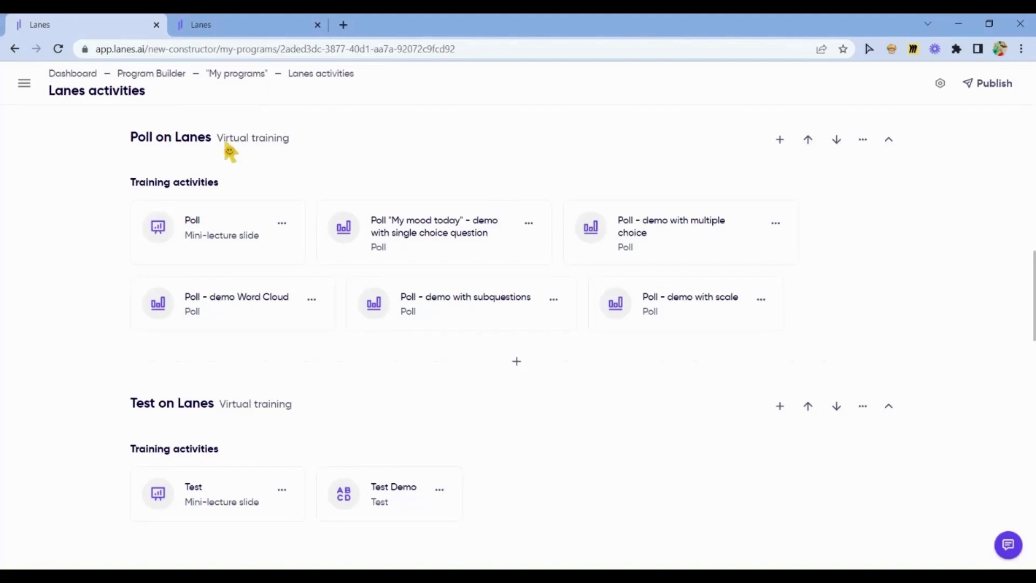
{"action": "mouse_move", "coordinate": [541, 202]}
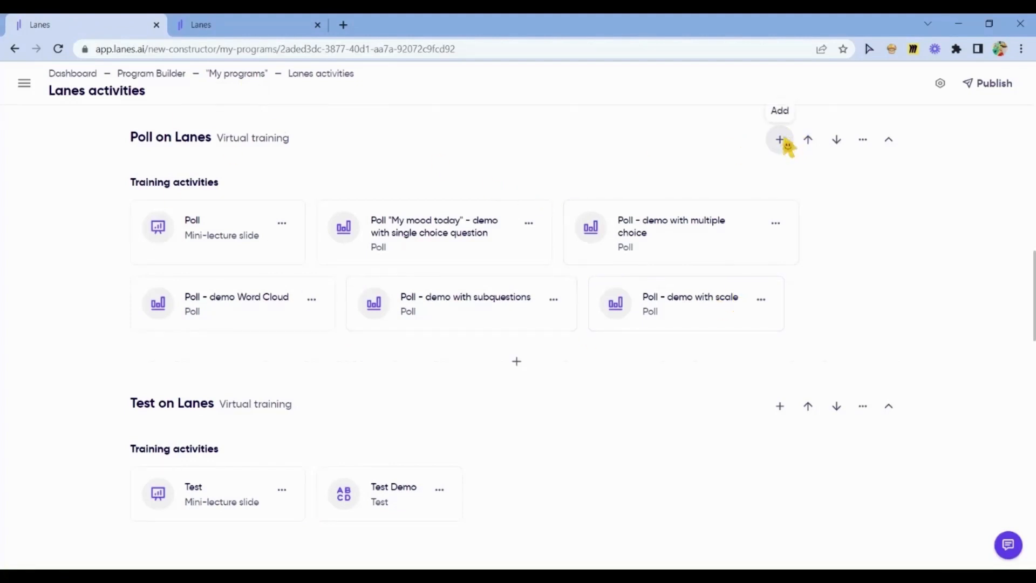
{"action": "left_click", "coordinate": [779, 139]}
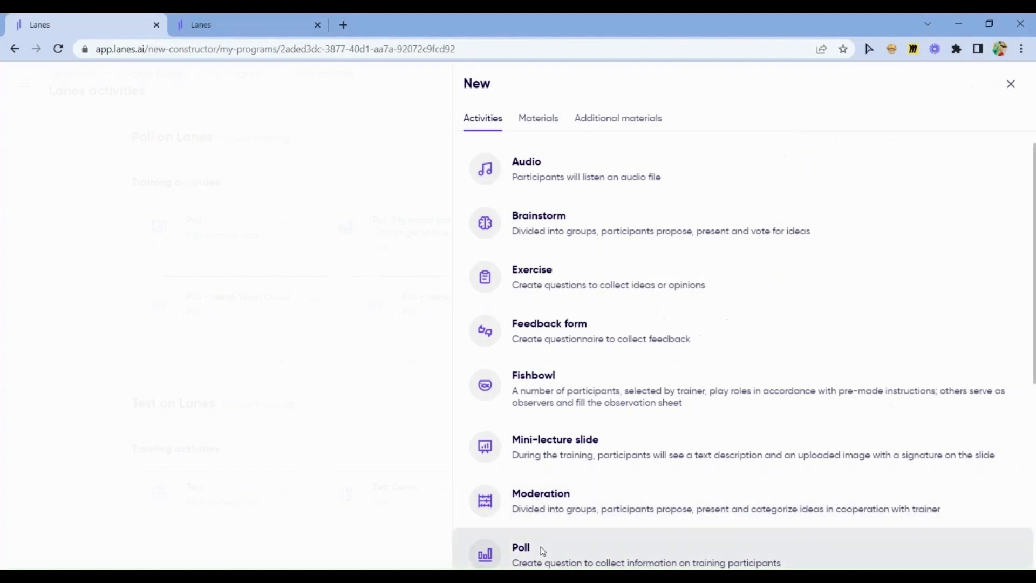
{"action": "left_click", "coordinate": [519, 553]}
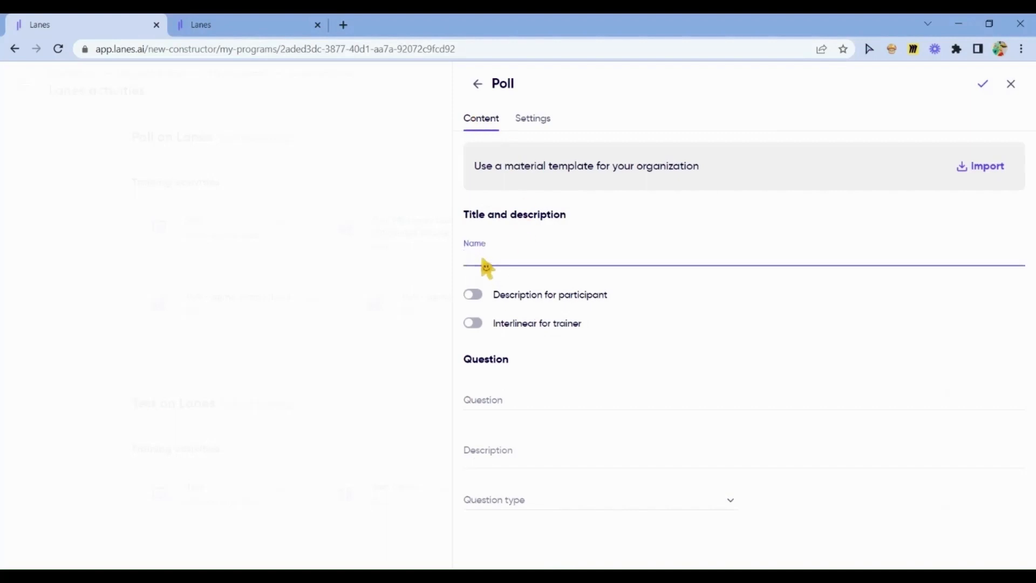
{"action": "type", "text": "Try"}
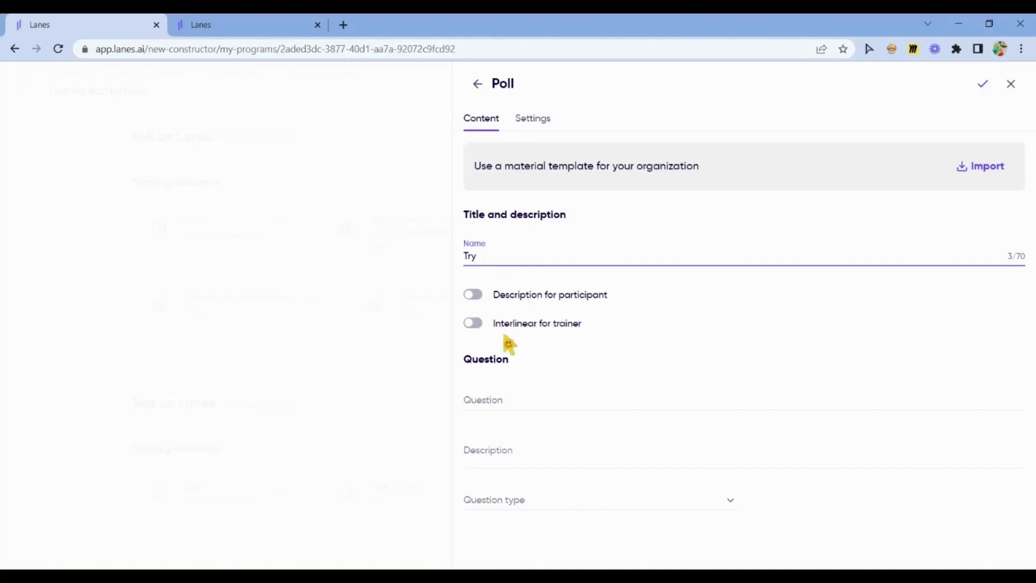
{"action": "left_click", "coordinate": [473, 294]}
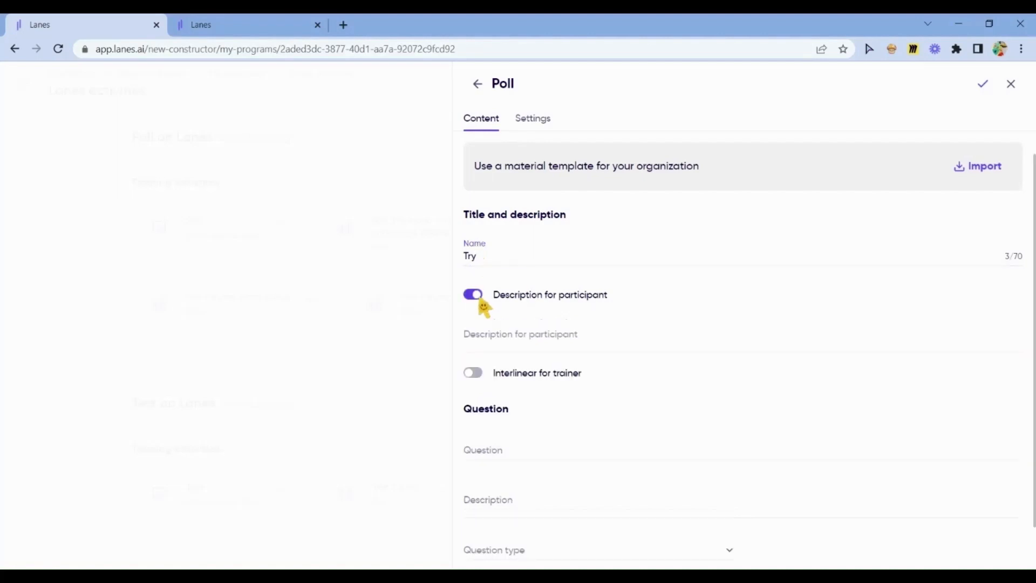
{"action": "left_click", "coordinate": [473, 294]}
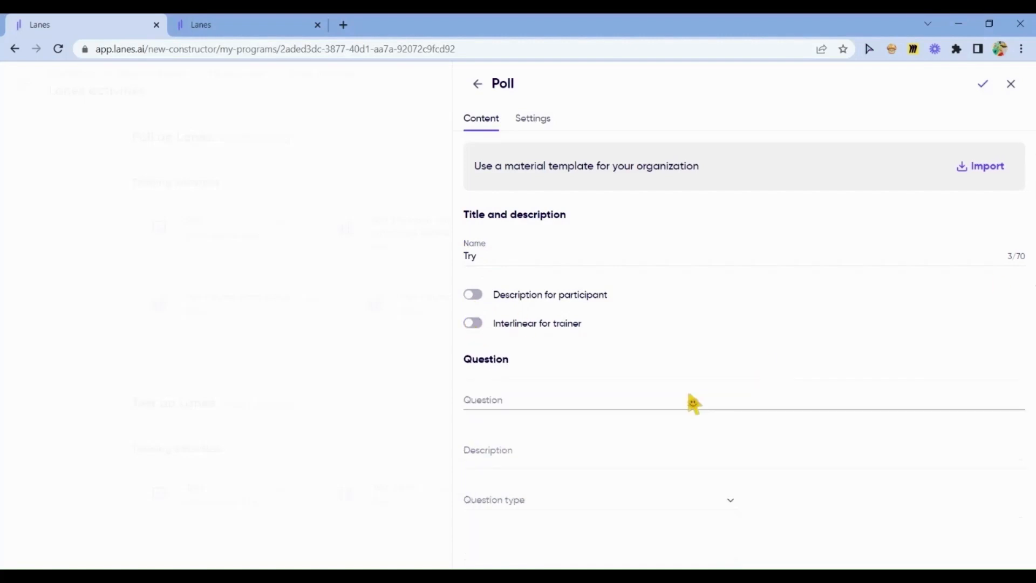
{"action": "left_click", "coordinate": [594, 402]}
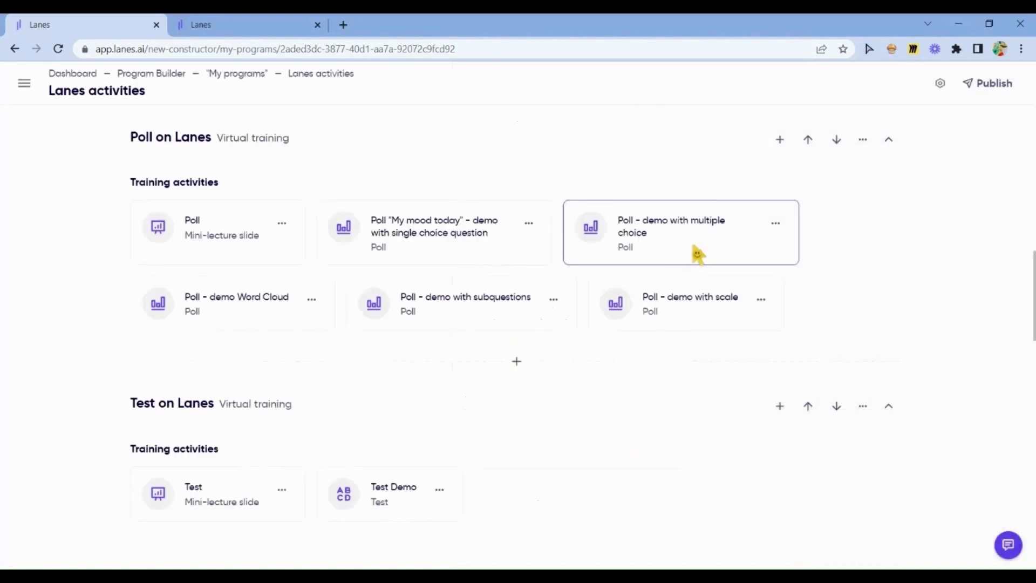
{"action": "mouse_move", "coordinate": [692, 256]}
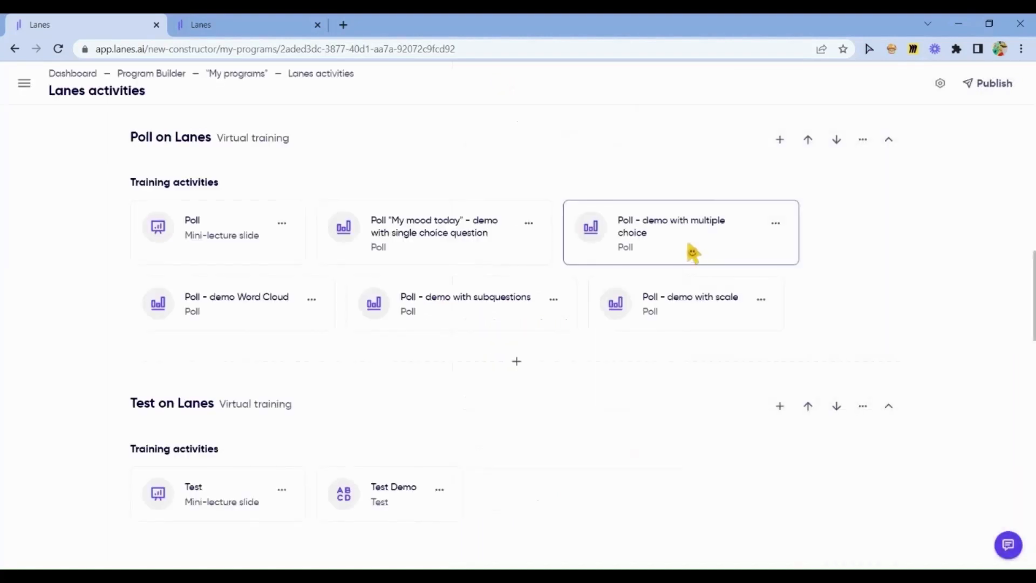
Step: Open the 'Poll - demo with multiple choice' activity card to view its name, description, trainer note and question
{"action": "left_click", "coordinate": [670, 233]}
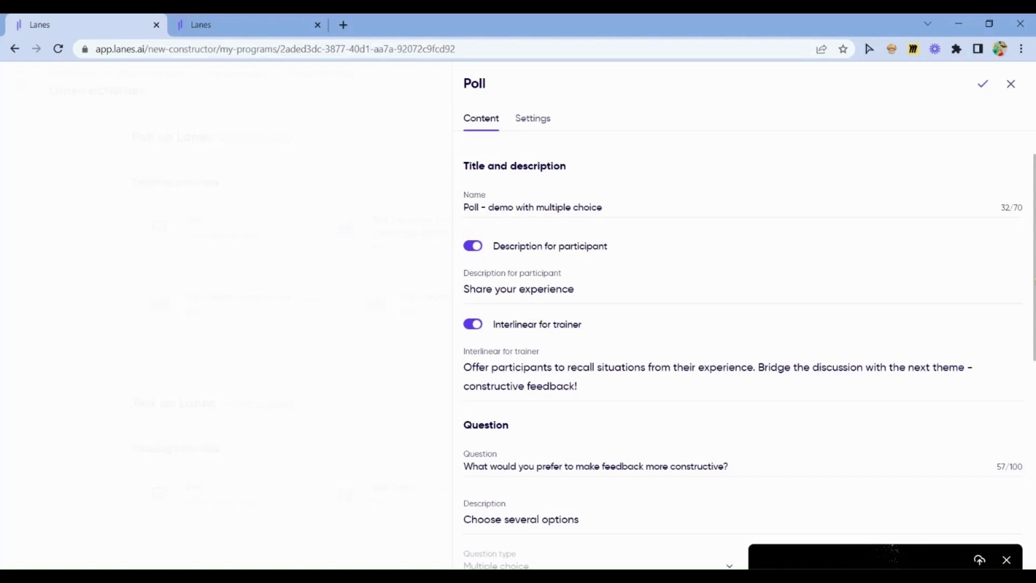
{"action": "left_click", "coordinate": [519, 289]}
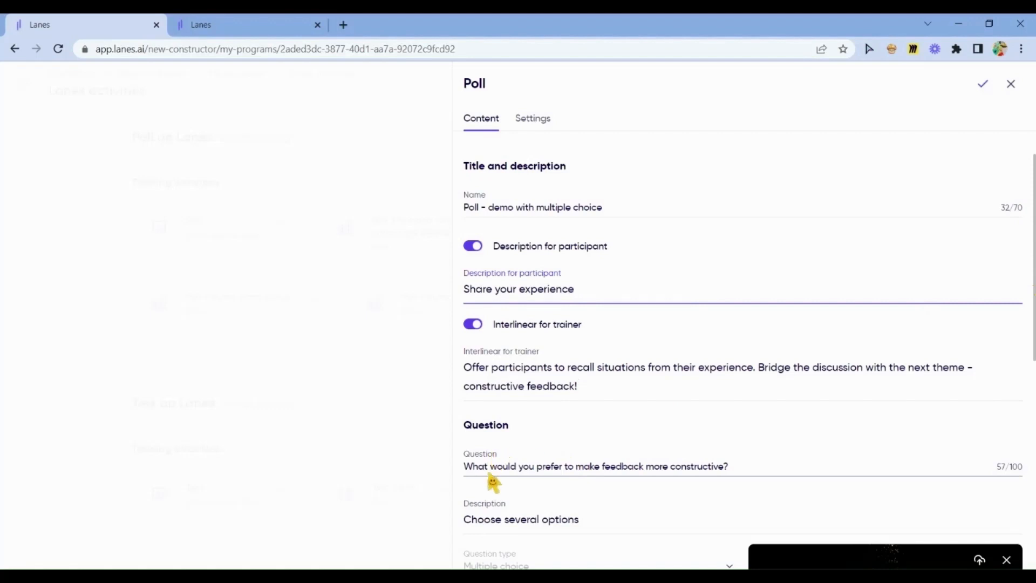
{"action": "mouse_move", "coordinate": [623, 485]}
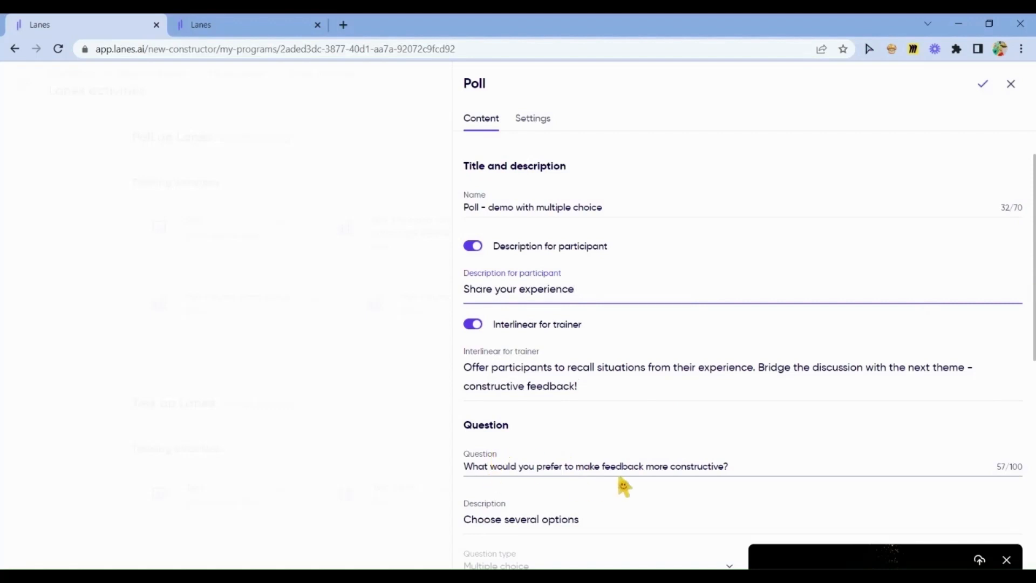
{"action": "left_click", "coordinate": [573, 289]}
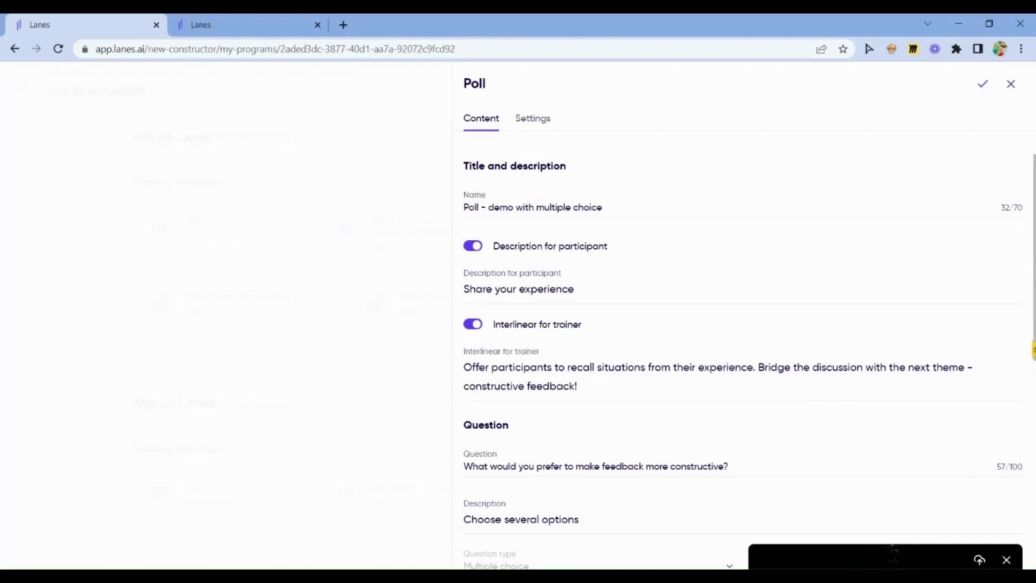
{"action": "scroll", "scroll_direction": "down", "scroll_amount": 3}
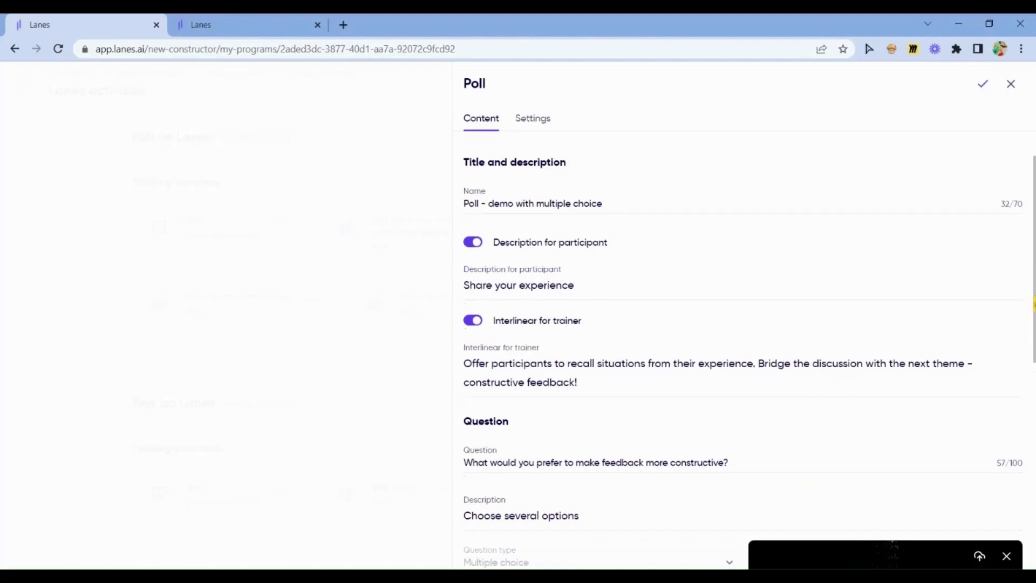
Step: Review the answer options and image, then save the multiple choice poll activity
{"action": "scroll", "scroll_direction": "down", "scroll_amount": 3}
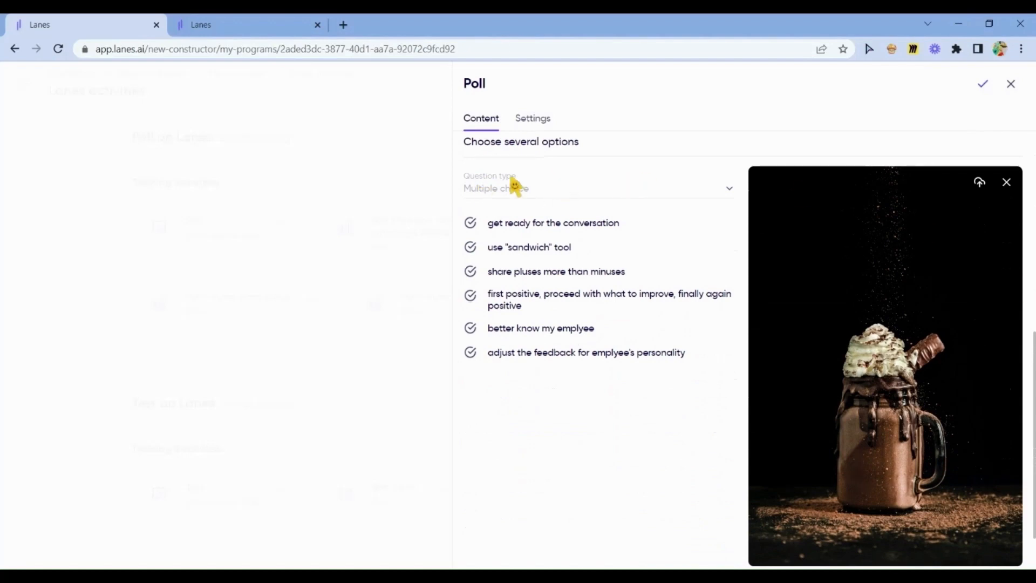
{"action": "mouse_move", "coordinate": [677, 444]}
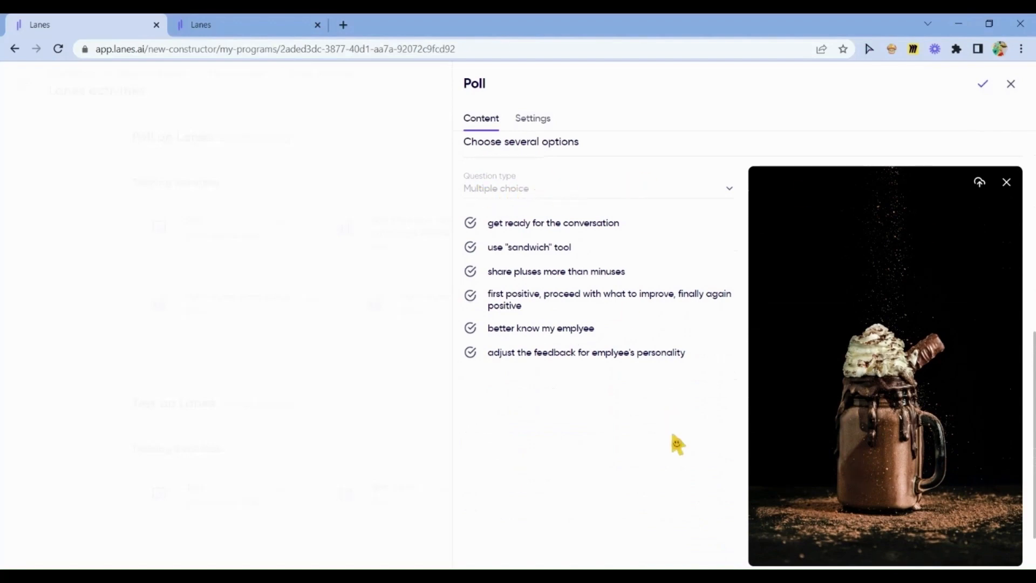
{"action": "mouse_move", "coordinate": [479, 466]}
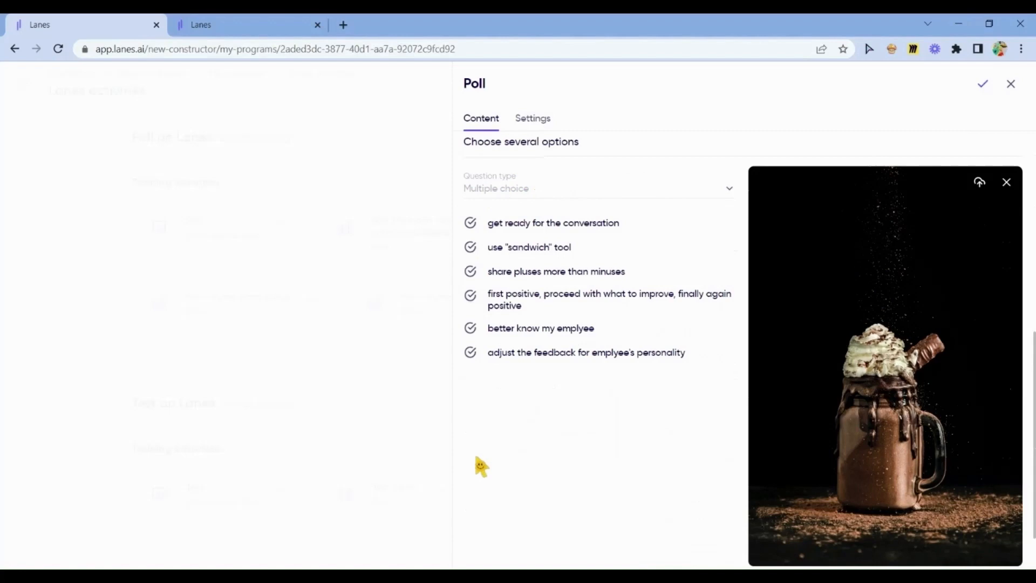
{"action": "mouse_move", "coordinate": [493, 238]}
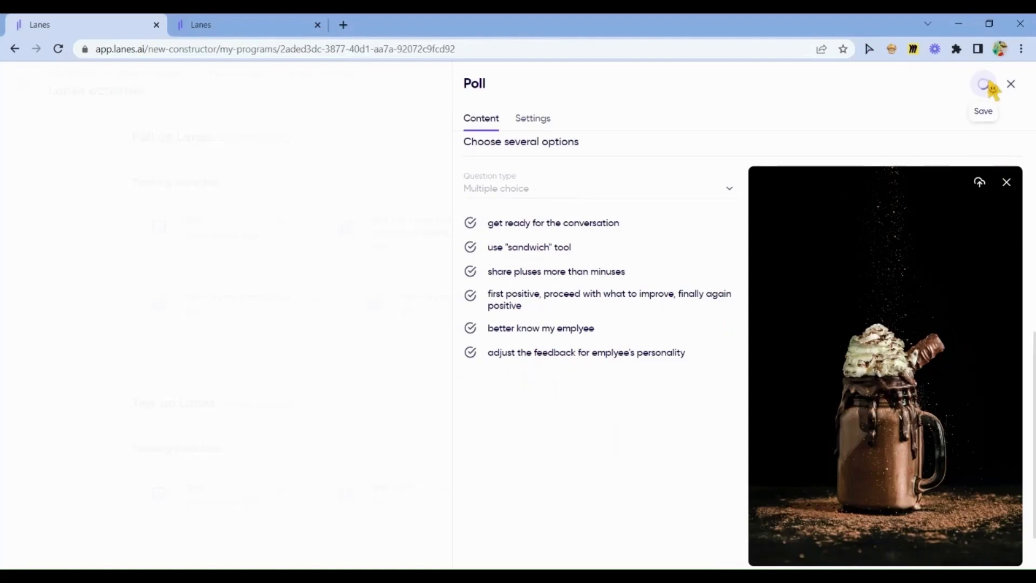
{"action": "left_click", "coordinate": [1009, 84]}
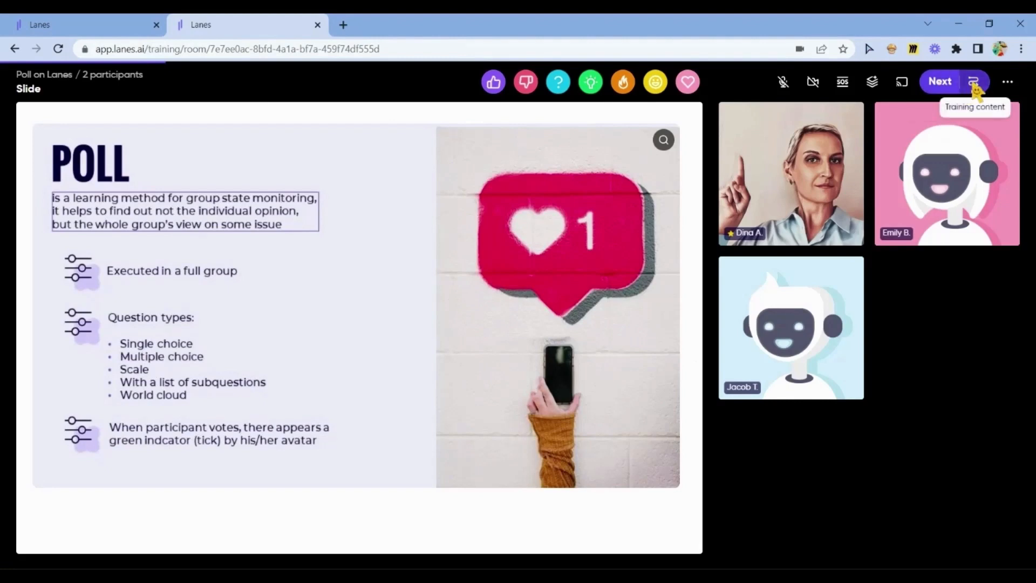
Step: Start the multiple choice feedback poll from Training content, showing six options at 0%
{"action": "left_click", "coordinate": [972, 81]}
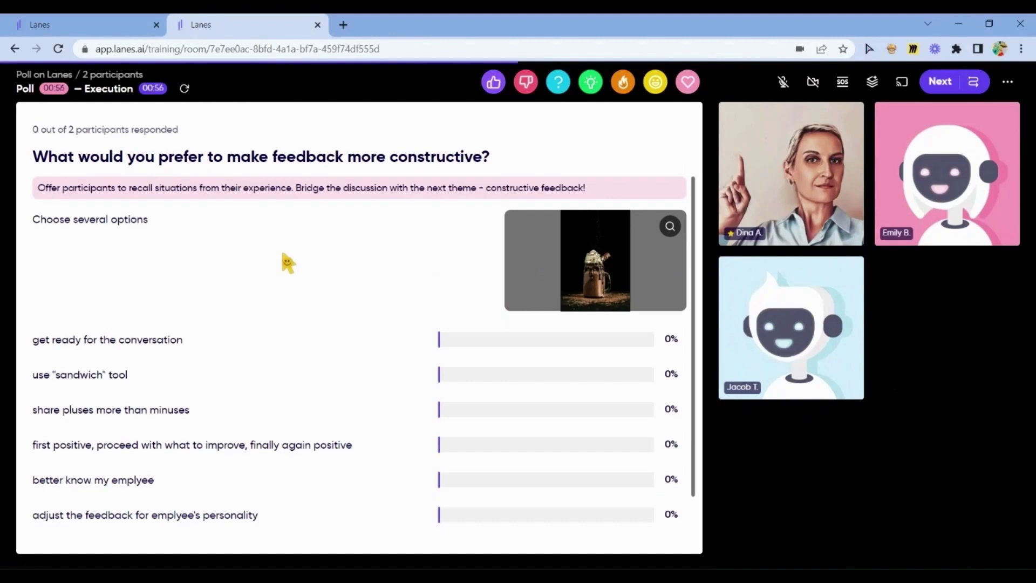
{"action": "mouse_move", "coordinate": [327, 208]}
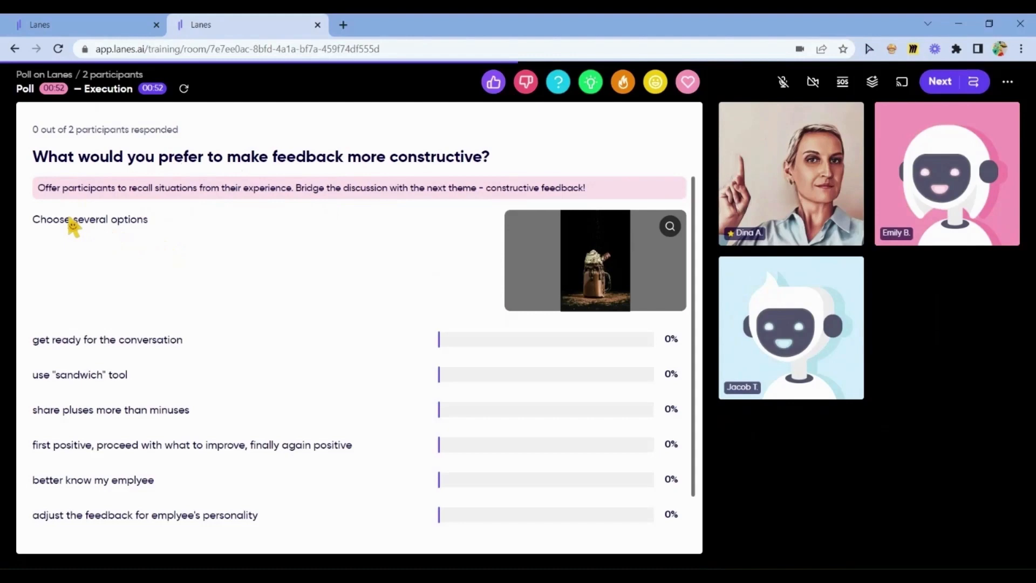
{"action": "mouse_move", "coordinate": [628, 245]}
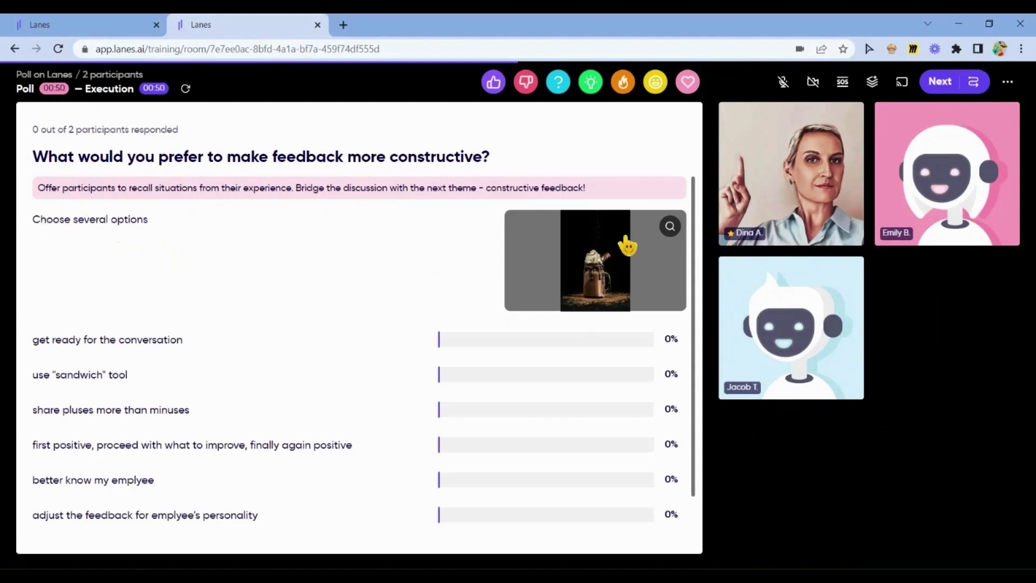
{"action": "mouse_move", "coordinate": [333, 267]}
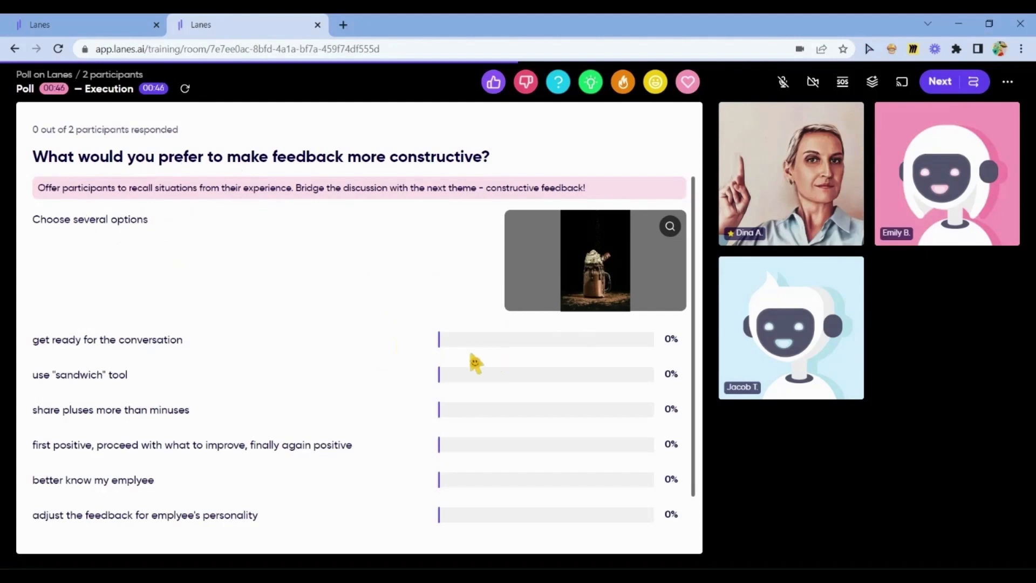
{"action": "mouse_move", "coordinate": [548, 514]}
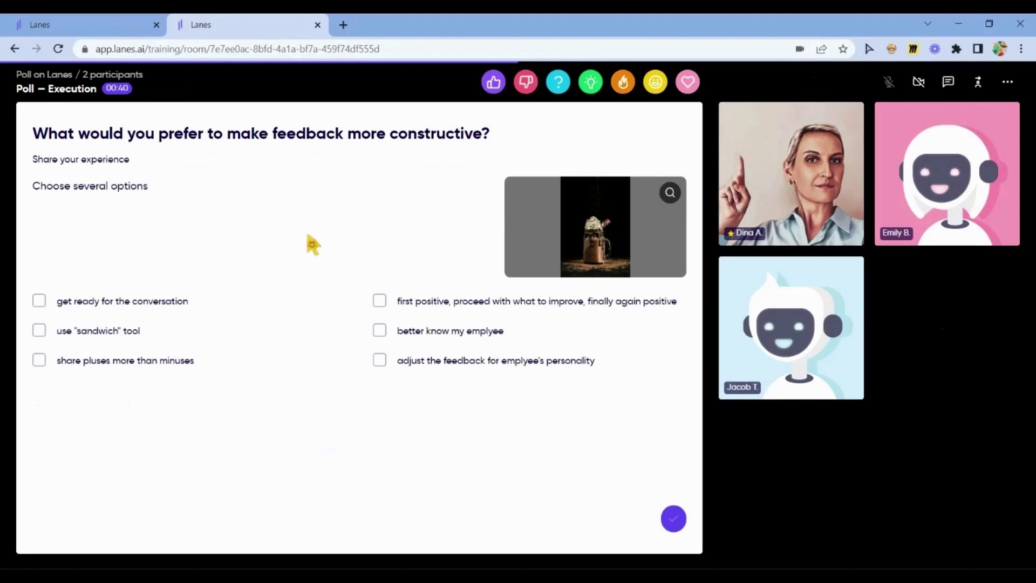
{"action": "mouse_move", "coordinate": [40, 172]}
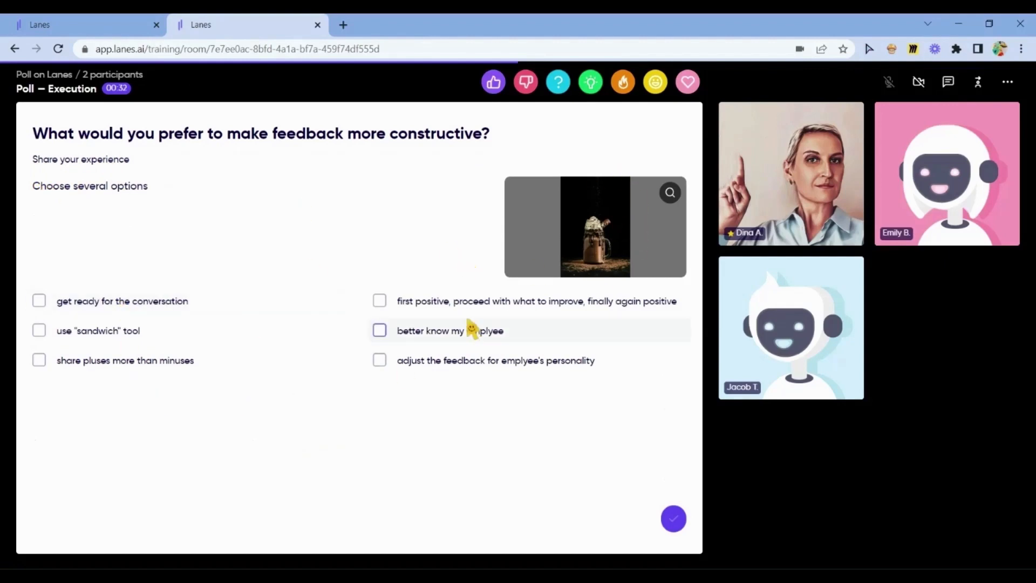
Step: Tick 'Get ready for the conversation', finish the poll as a participant, then open the 'My mood today' poll in Program Builder
{"action": "left_click", "coordinate": [39, 301]}
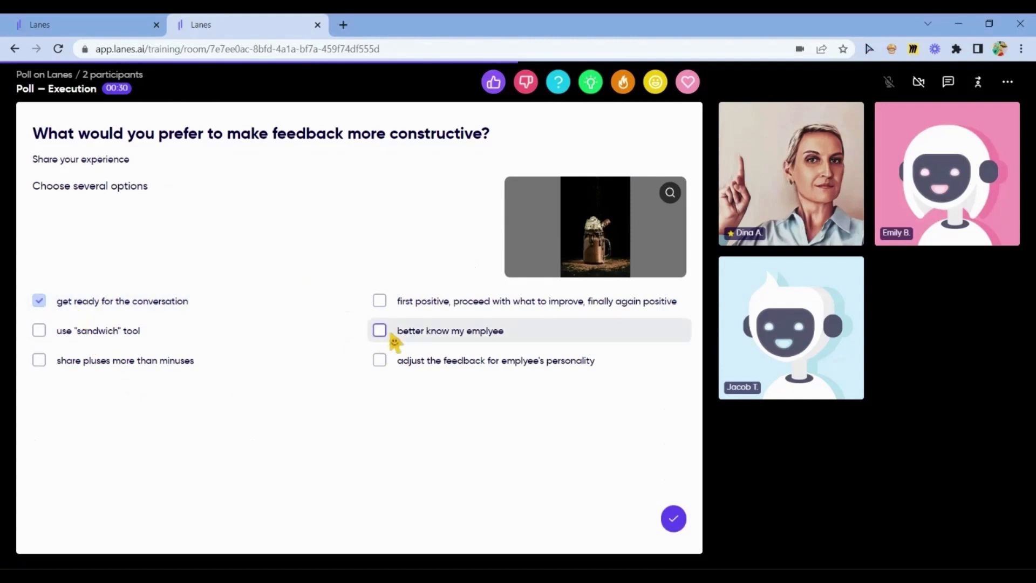
{"action": "left_click", "coordinate": [379, 330]}
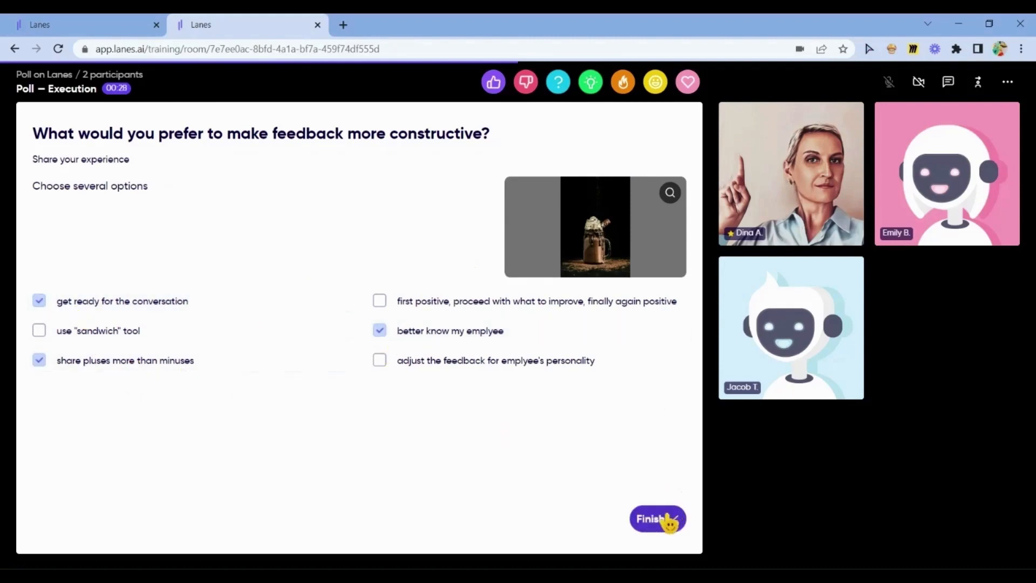
{"action": "left_click", "coordinate": [656, 519]}
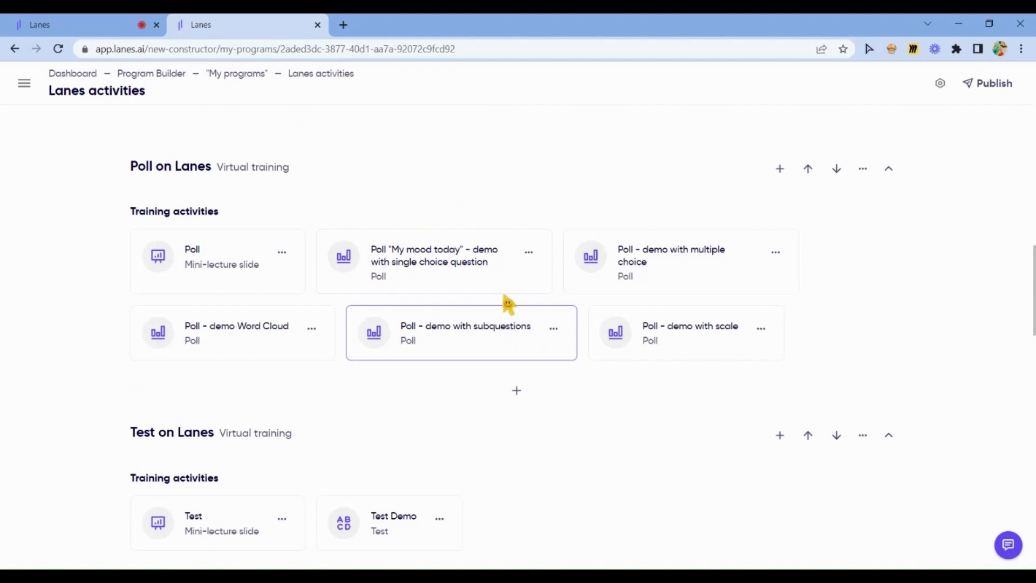
{"action": "mouse_move", "coordinate": [475, 278]}
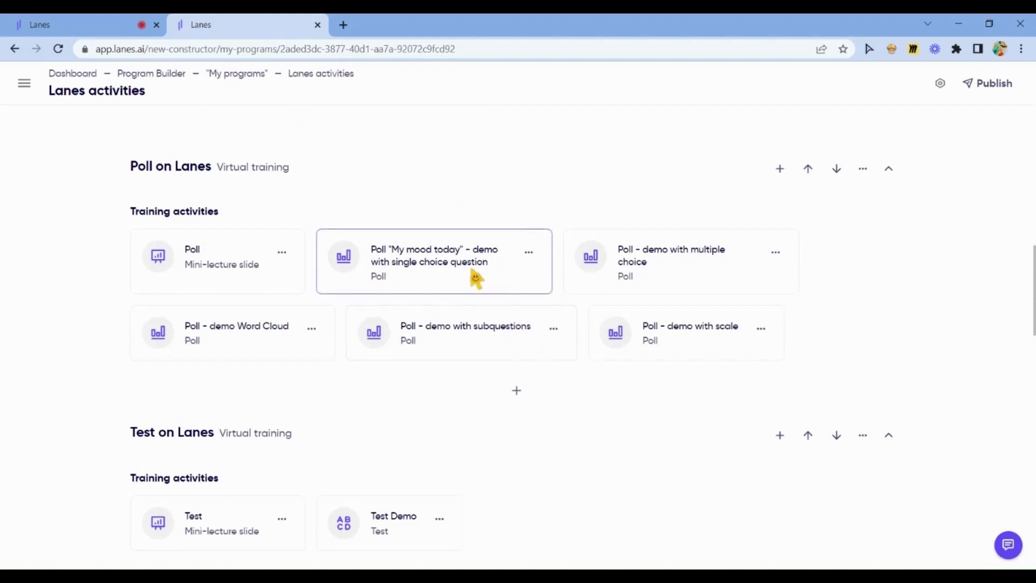
{"action": "left_click", "coordinate": [434, 261]}
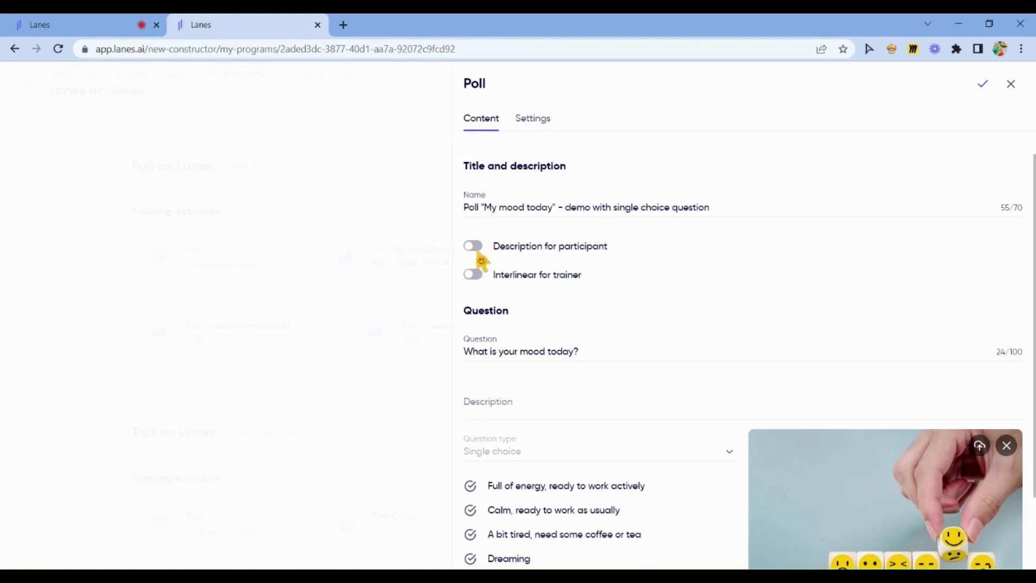
{"action": "mouse_move", "coordinate": [482, 284]}
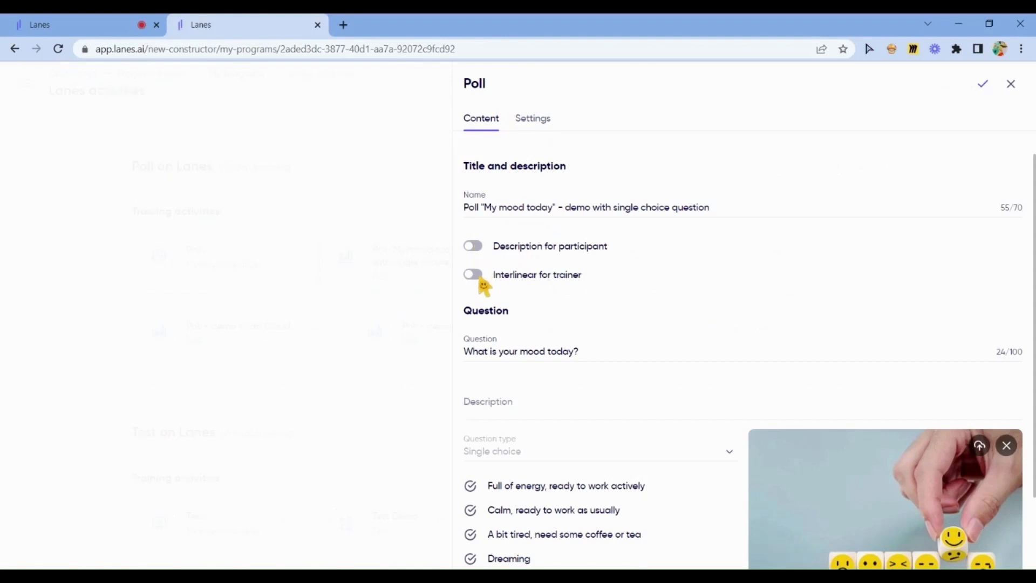
{"action": "mouse_move", "coordinate": [482, 283]}
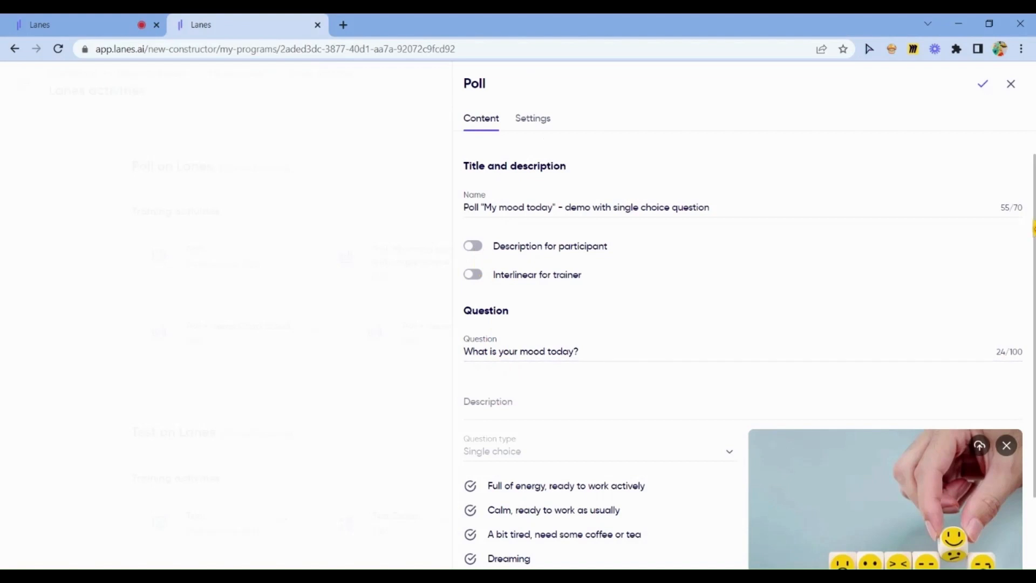
Step: Enter 'Make a single choice' as the question description and save the My mood today poll
{"action": "scroll", "scroll_direction": "down", "scroll_amount": 3}
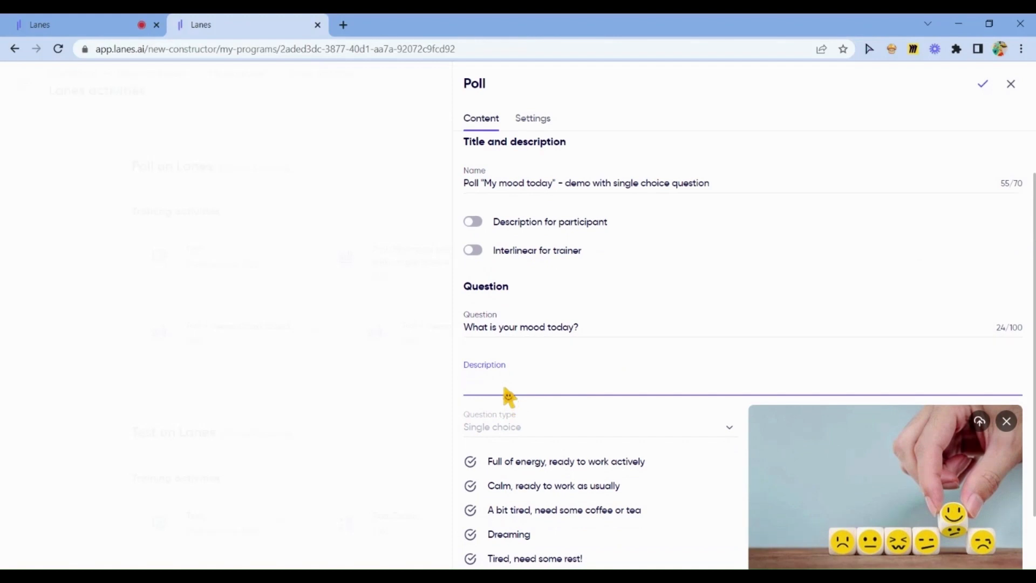
{"action": "type", "text": "Make a"}
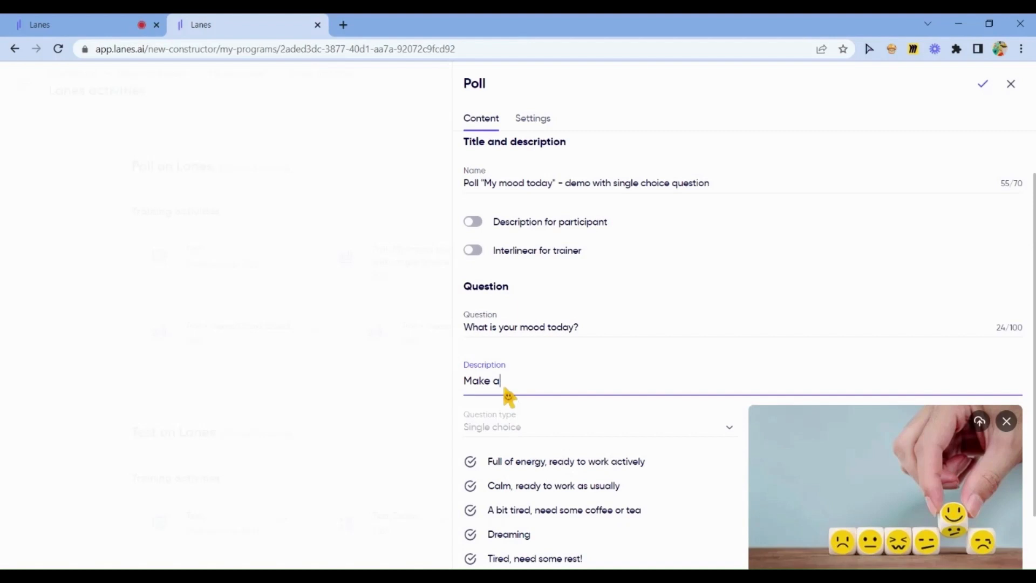
{"action": "type", "text": "single"}
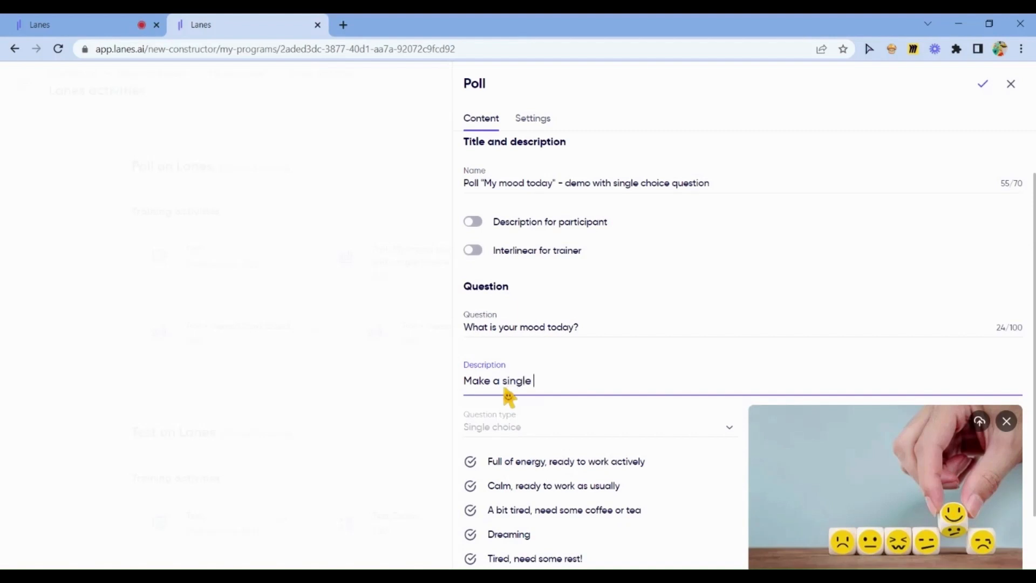
{"action": "type", "text": "choice"}
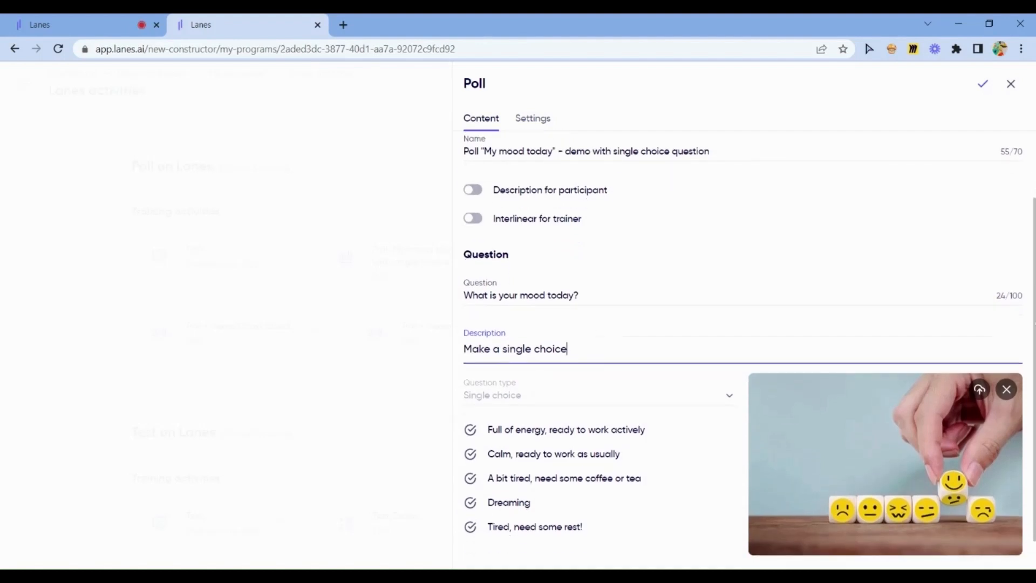
{"action": "mouse_move", "coordinate": [531, 405]}
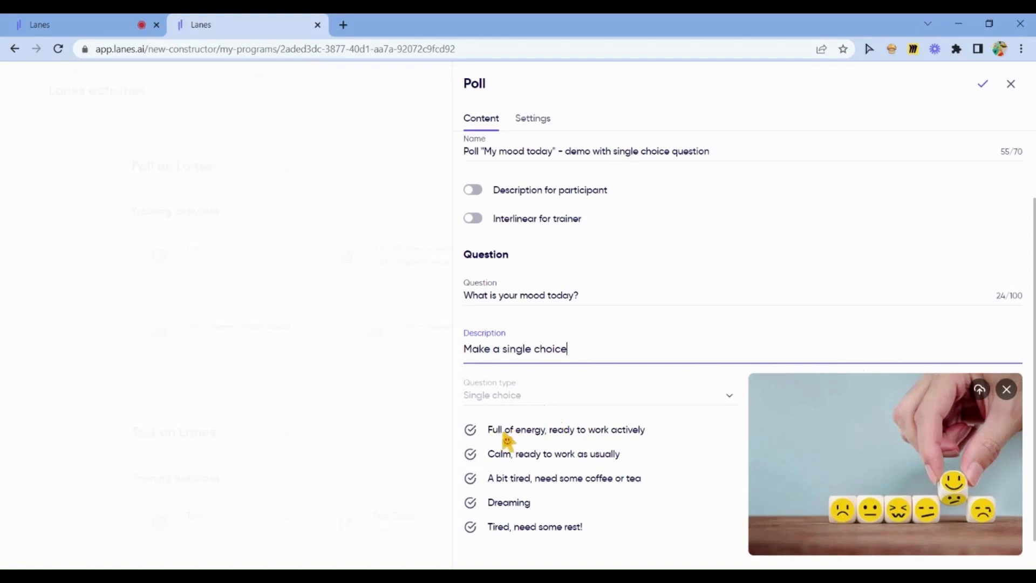
{"action": "mouse_move", "coordinate": [522, 448]}
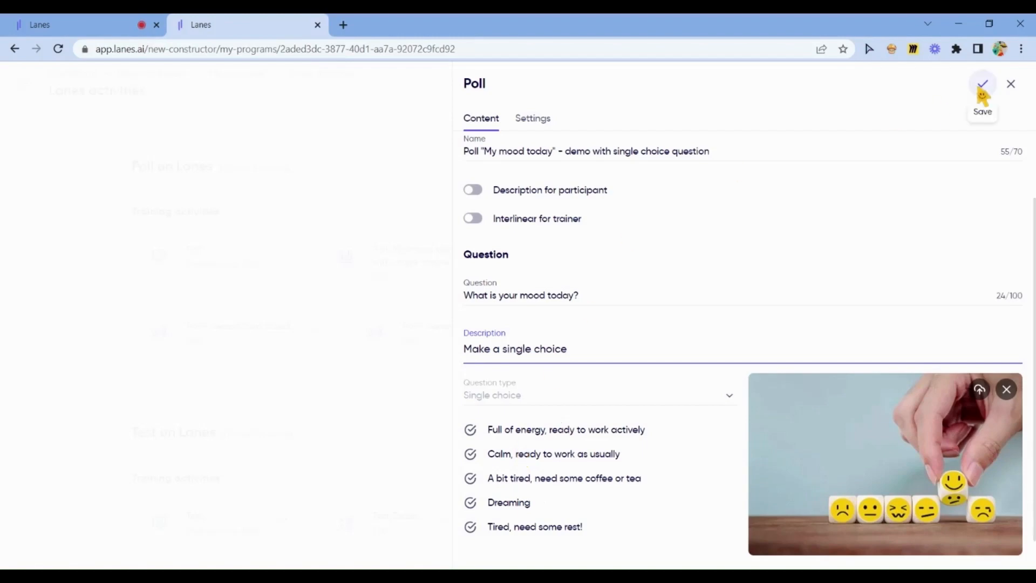
{"action": "left_click", "coordinate": [1011, 85]}
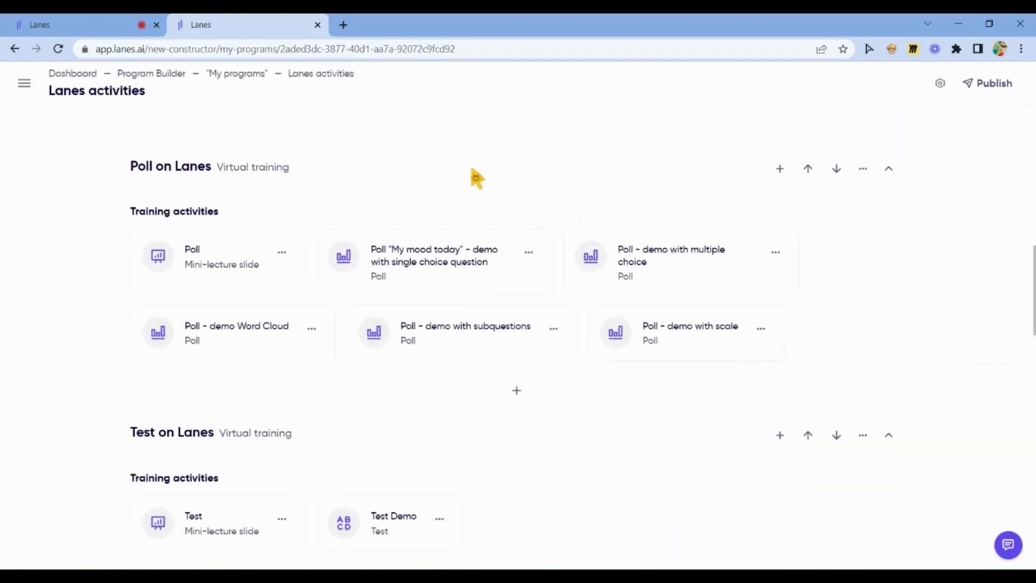
Step: Switch to the live training room tab where 'What is your mood today?' runs with 0 of 3 responses
{"action": "left_click", "coordinate": [79, 25]}
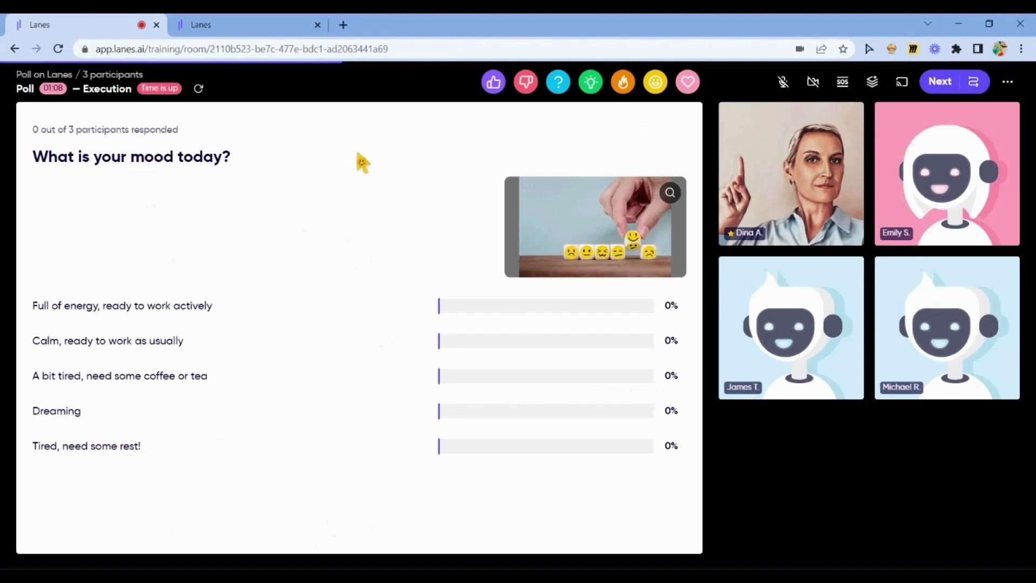
{"action": "mouse_move", "coordinate": [283, 209]}
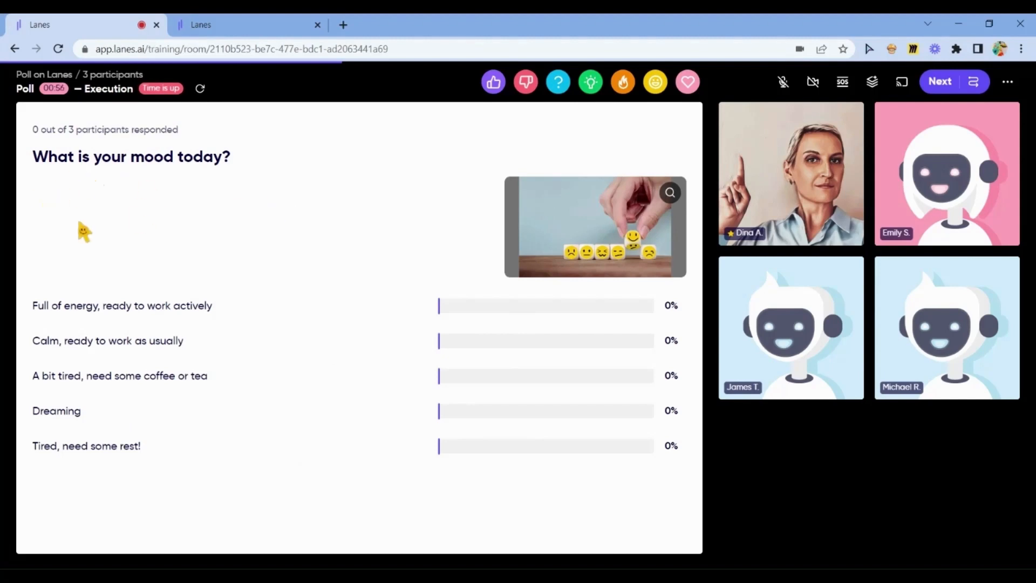
{"action": "mouse_move", "coordinate": [278, 236]}
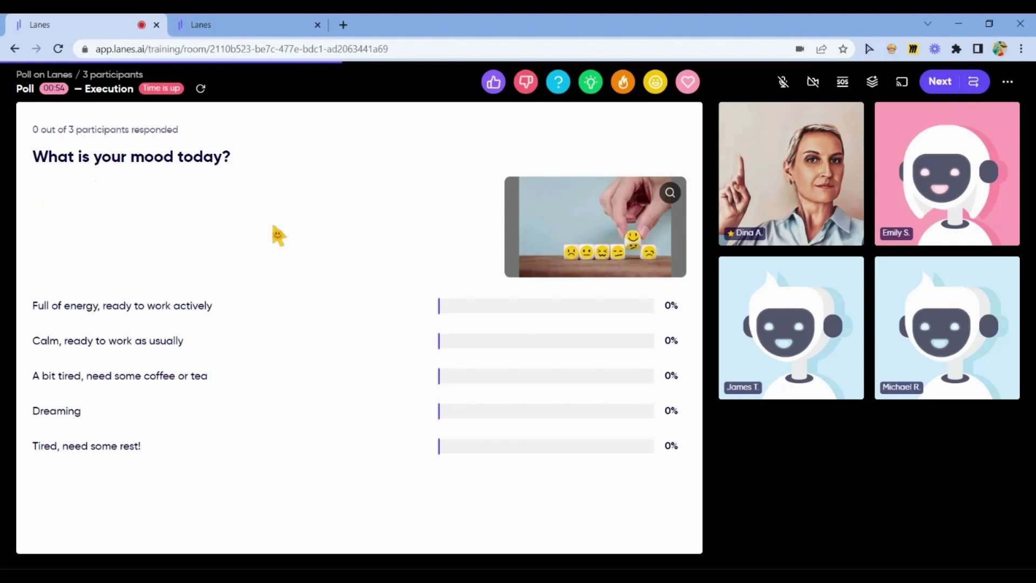
{"action": "mouse_move", "coordinate": [54, 87]}
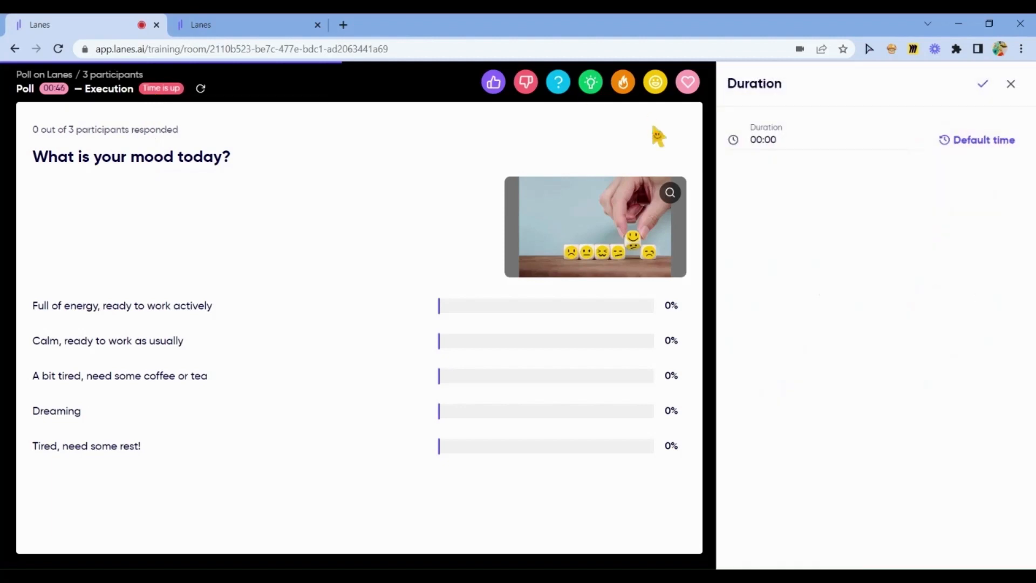
Step: Set the running mood poll's duration to 01:00 and save, restarting the countdown
{"action": "left_click", "coordinate": [982, 139]}
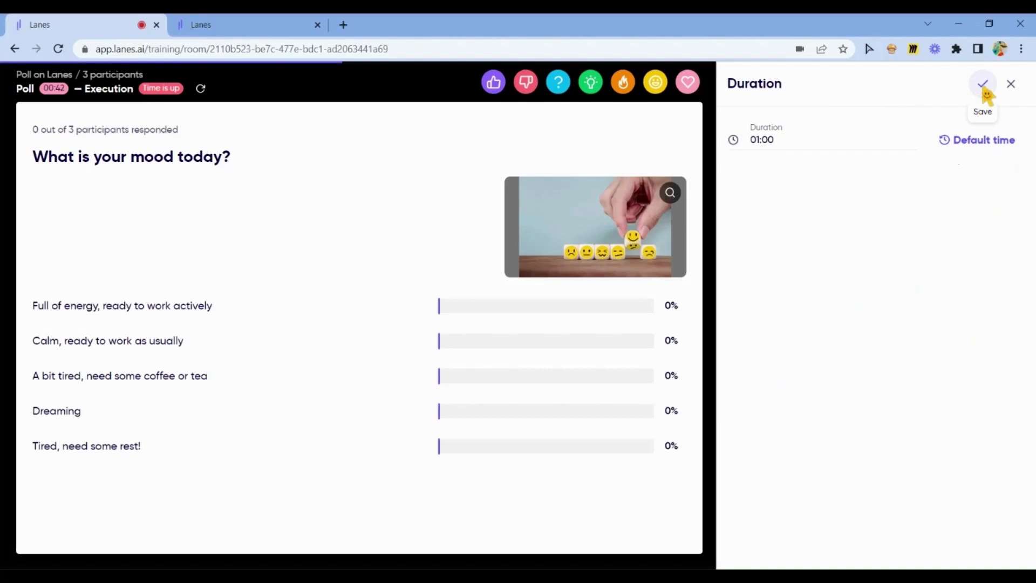
{"action": "left_click", "coordinate": [981, 84]}
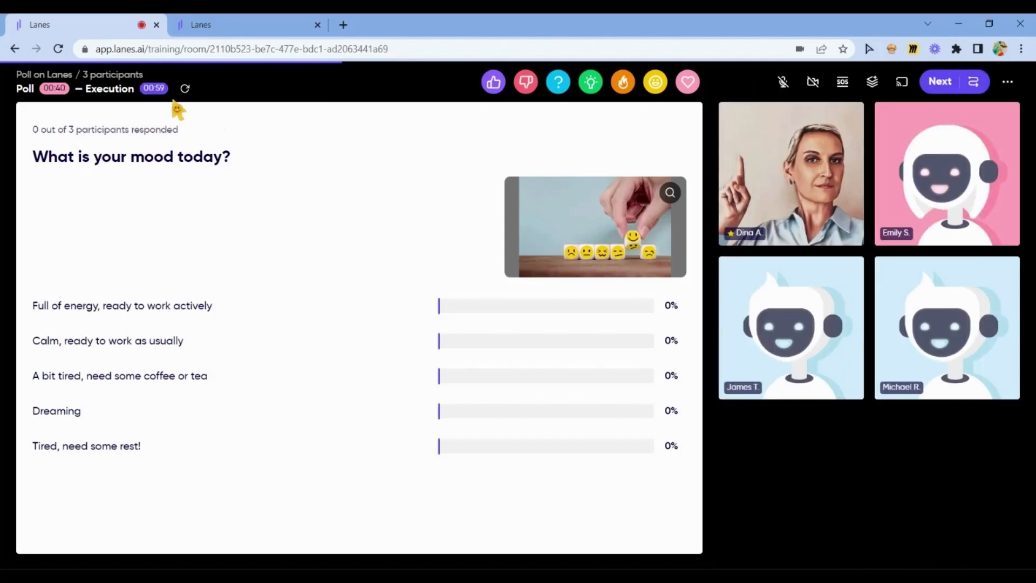
{"action": "mouse_move", "coordinate": [307, 182]}
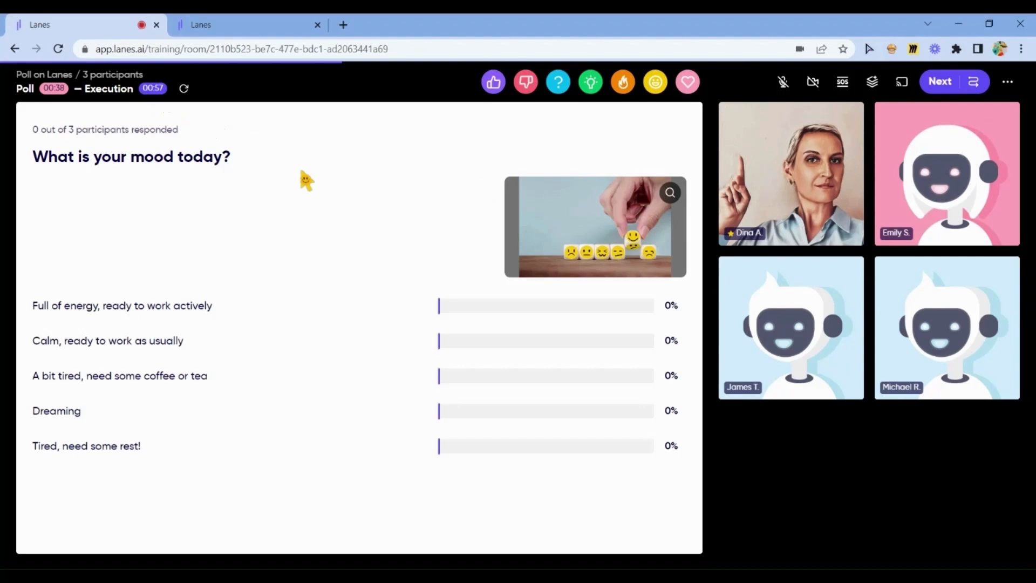
{"action": "mouse_move", "coordinate": [950, 170]}
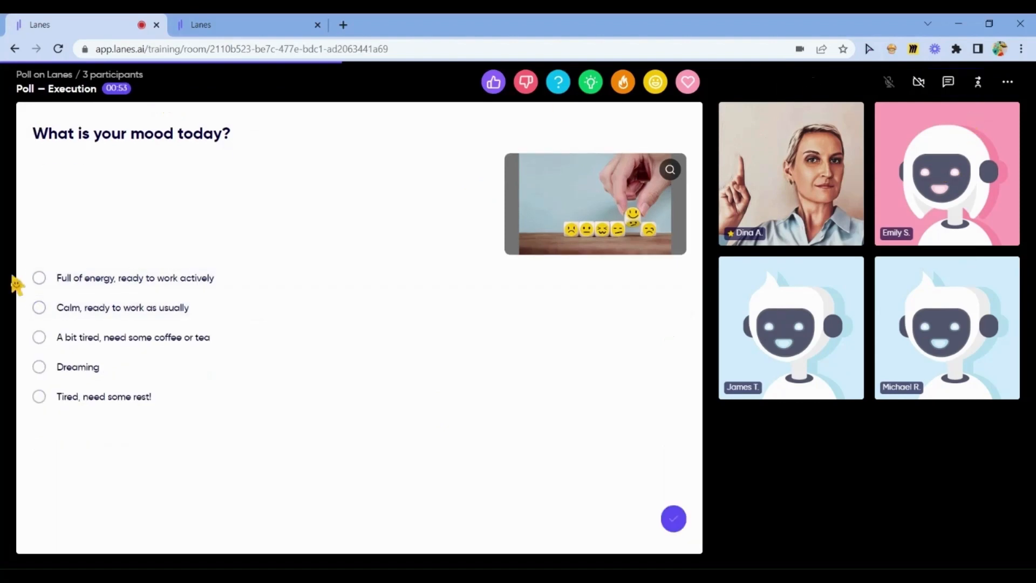
Step: Answer 'A bit tired' and 'Dreaming' as two participants, view the 50/50 results, then return to the lobby
{"action": "left_click", "coordinate": [39, 336]}
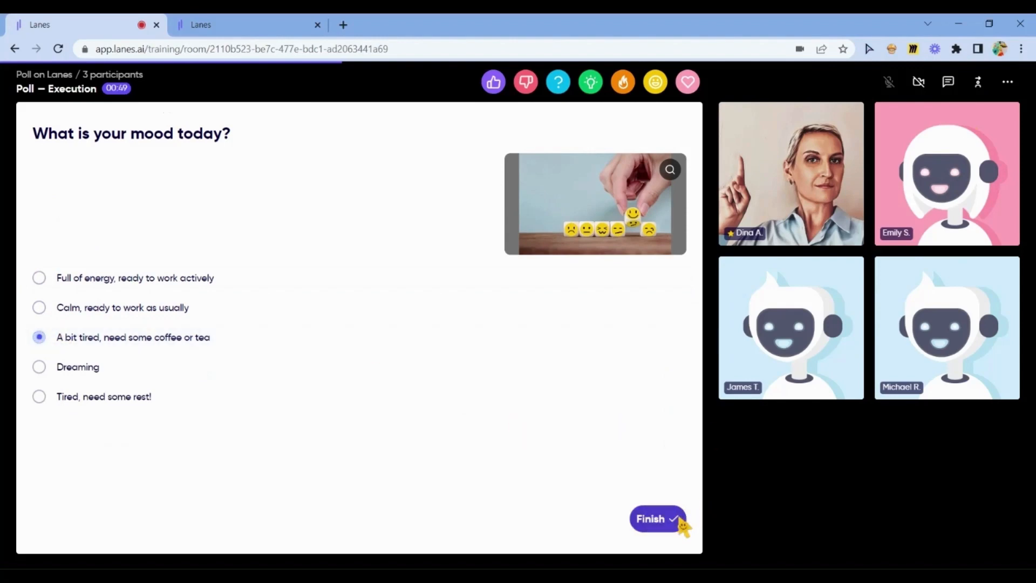
{"action": "left_click", "coordinate": [656, 519]}
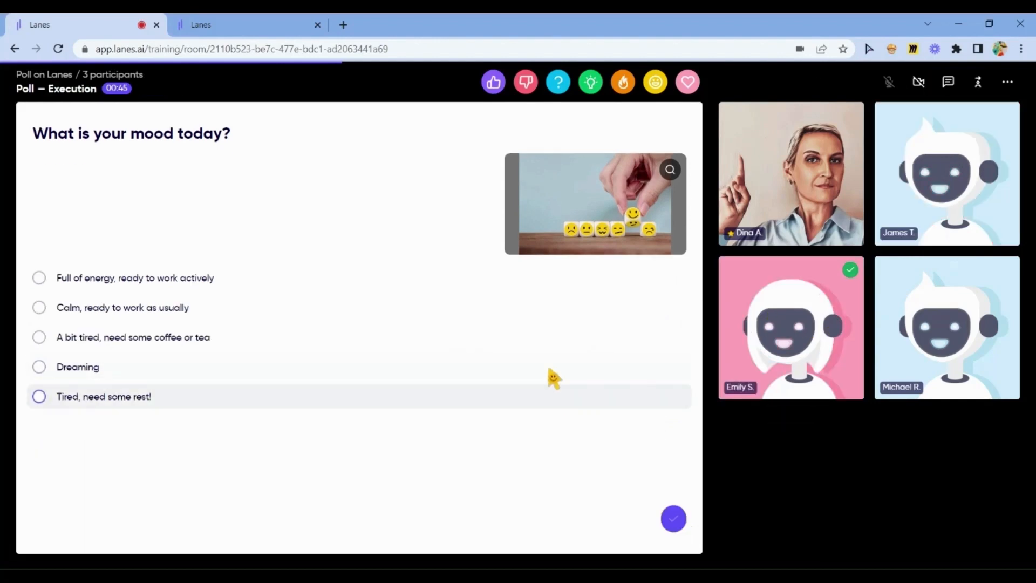
{"action": "left_click", "coordinate": [39, 367]}
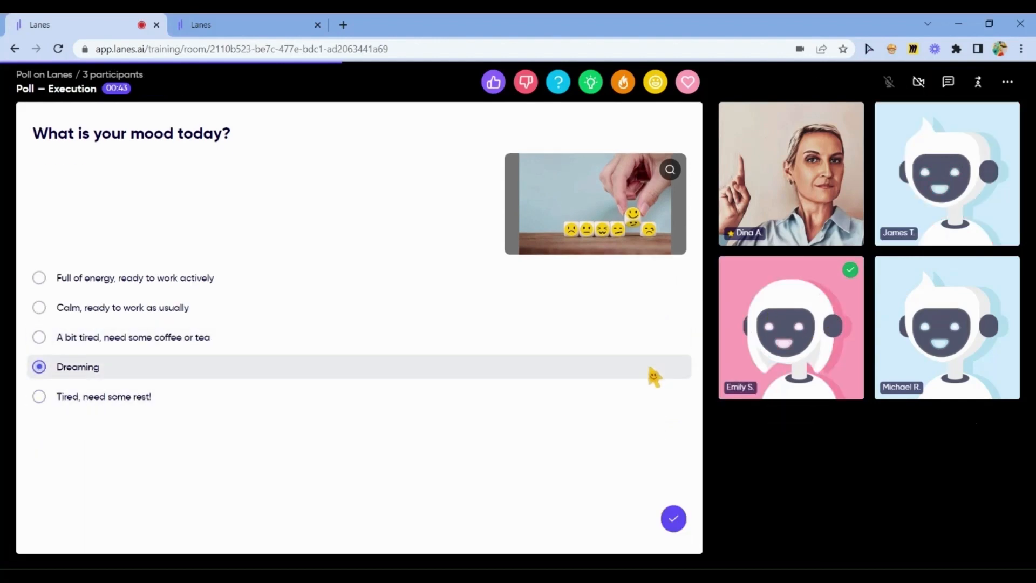
{"action": "left_click", "coordinate": [673, 518]}
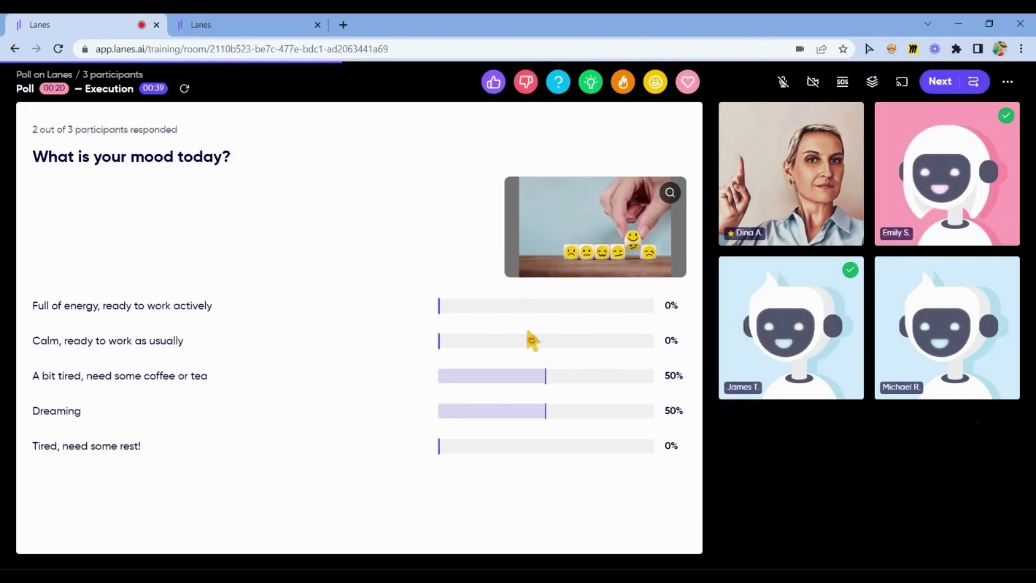
{"action": "mouse_move", "coordinate": [572, 478]}
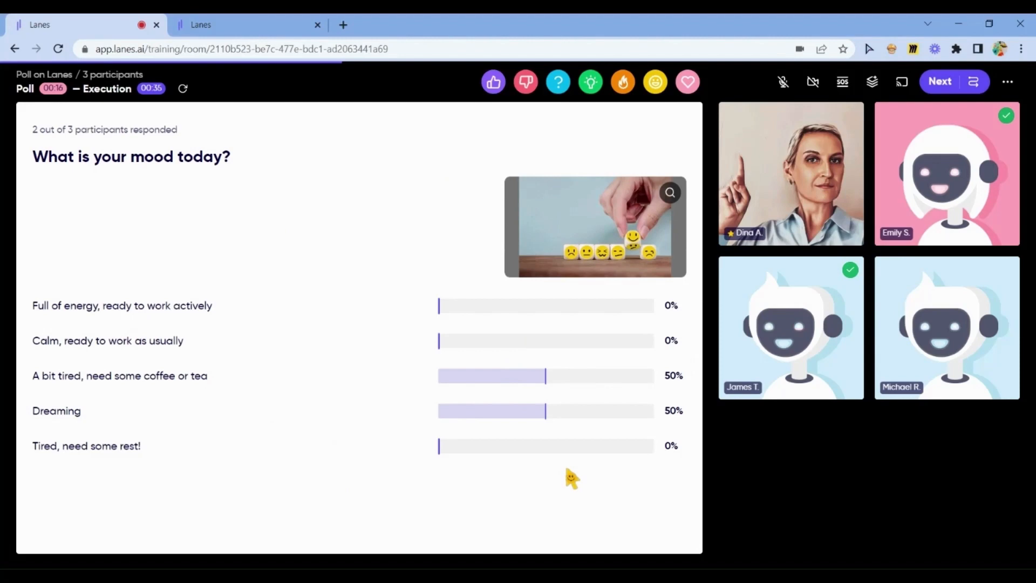
{"action": "left_click", "coordinate": [939, 81]}
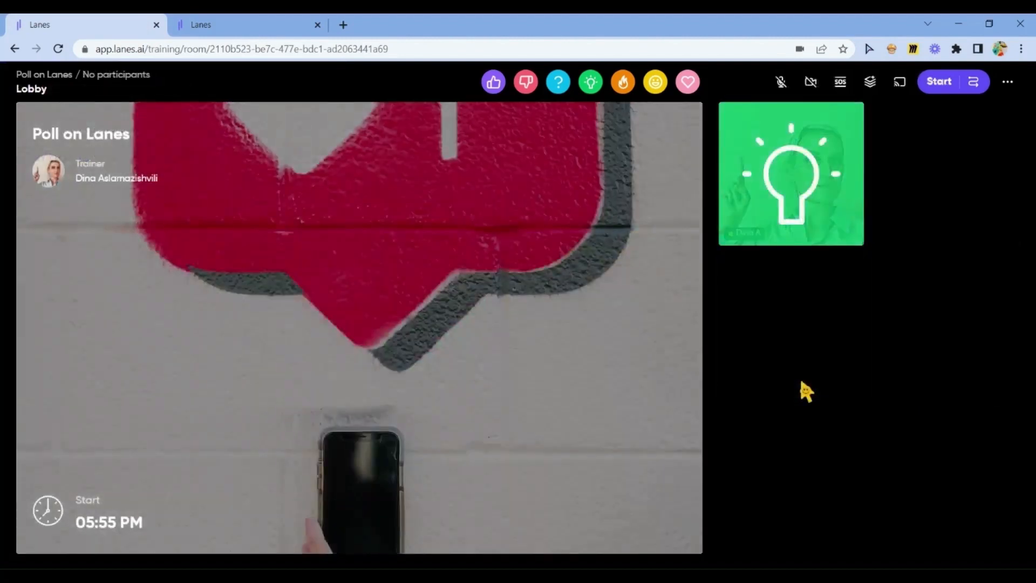